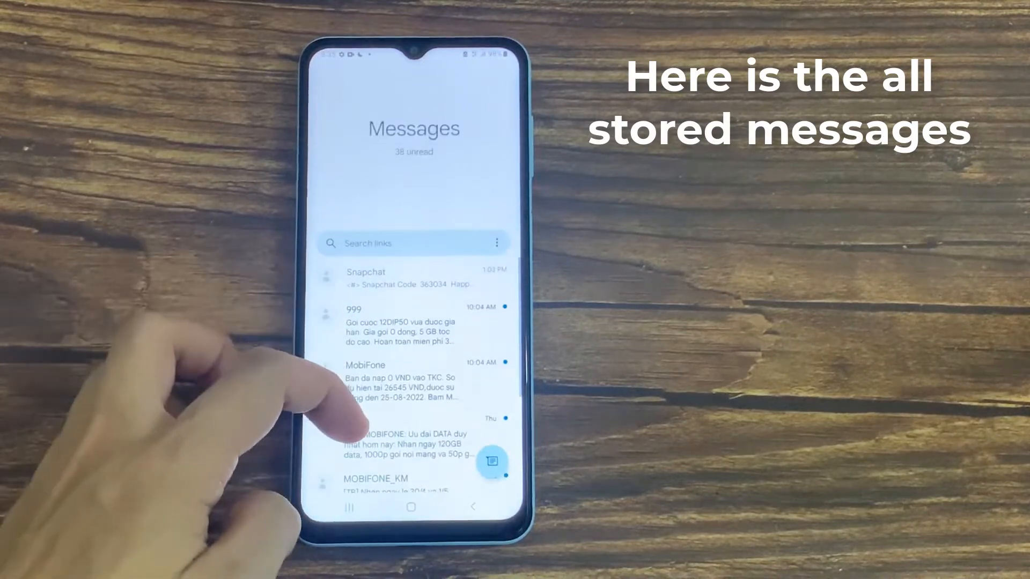
# Scroll the inbox to find the conversations and add another one to the multi-selection
pyautogui.scroll(-3)
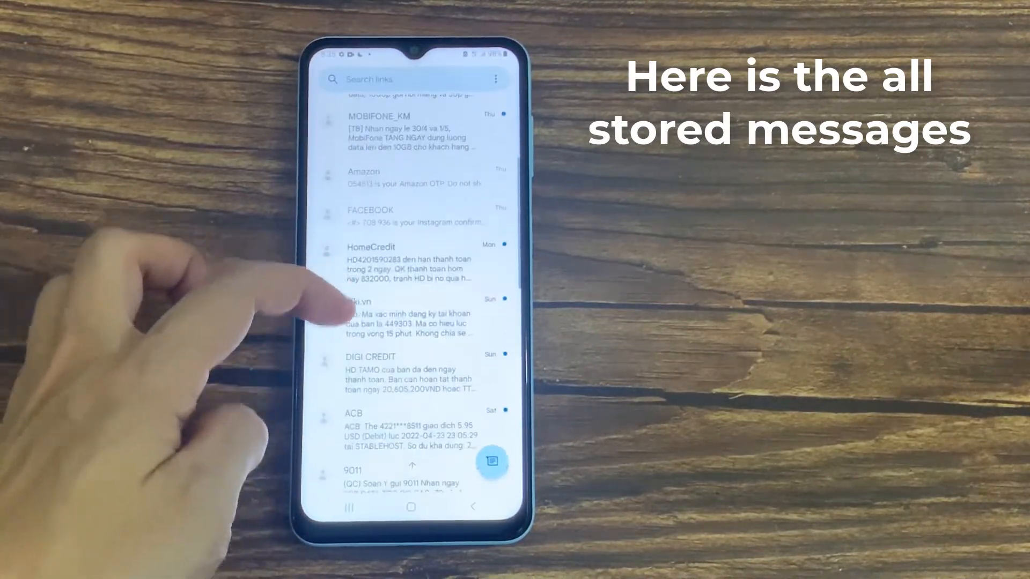
pyautogui.scroll(-3)
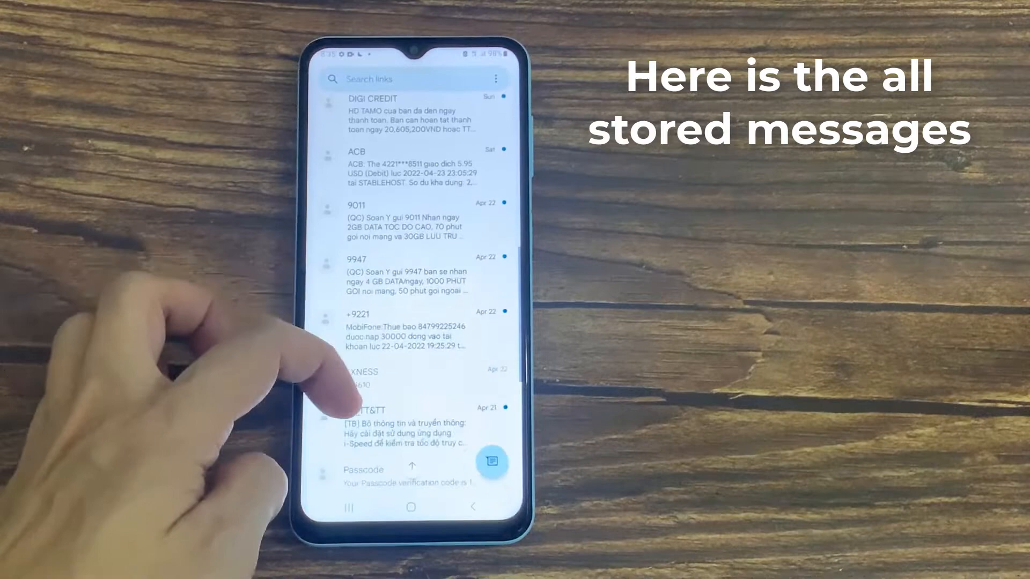
pyautogui.scroll(-3)
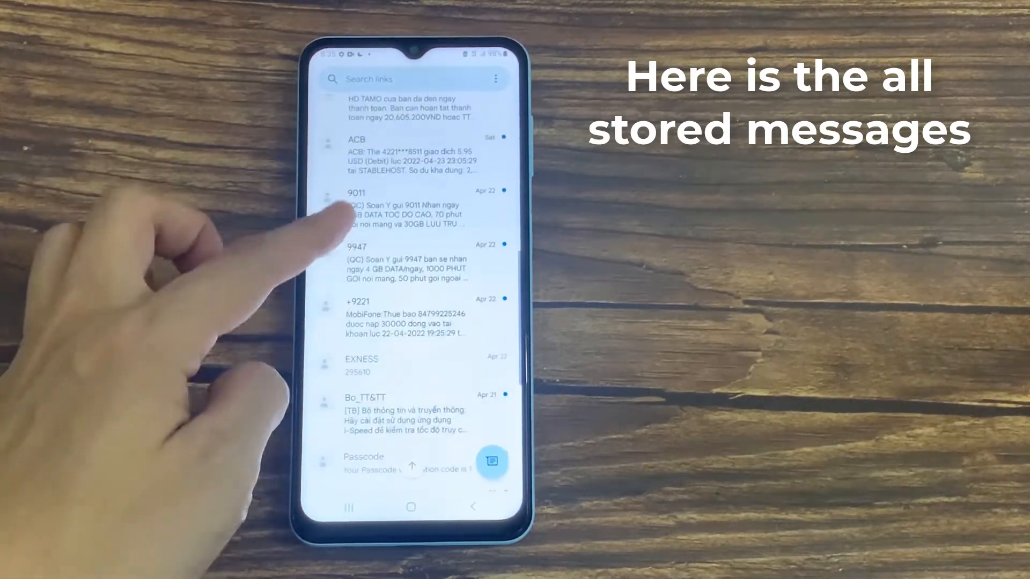
pyautogui.scroll(3)
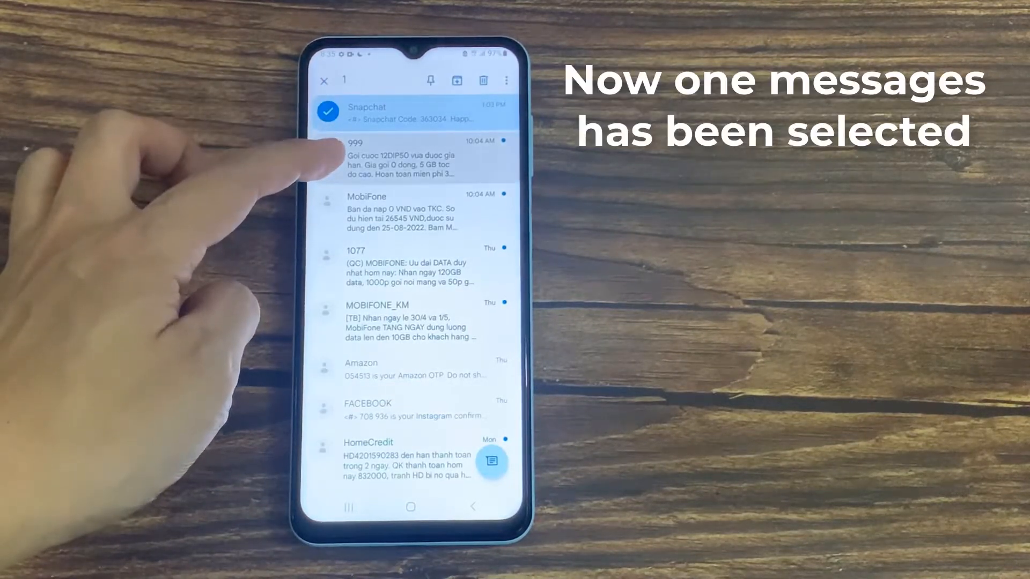
pyautogui.click(415, 157)
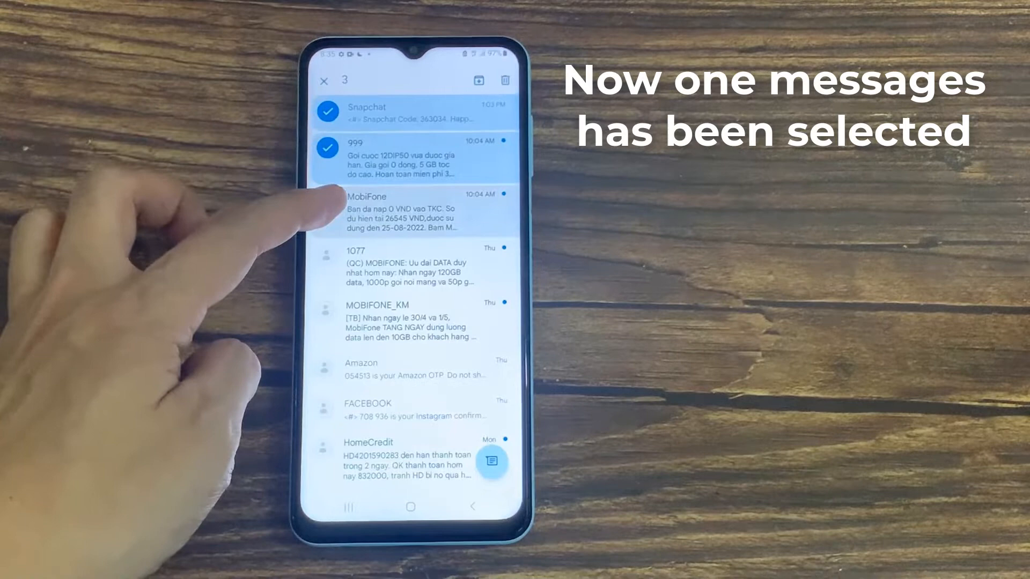